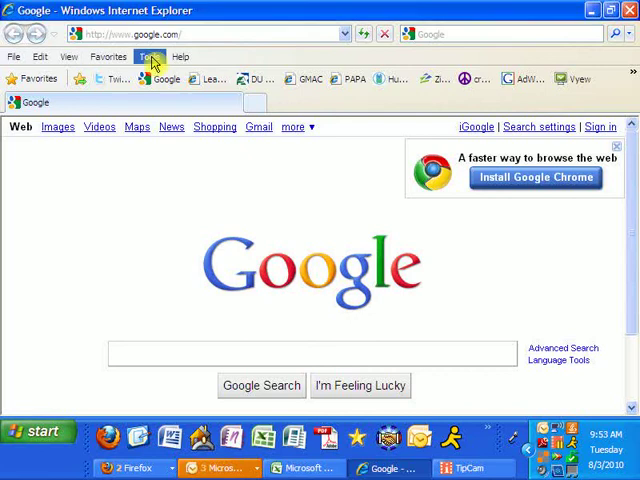
Step: Open Internet Options from the Tools menu and go to the Content tab
{"action": "left_click", "coordinate": [147, 56]}
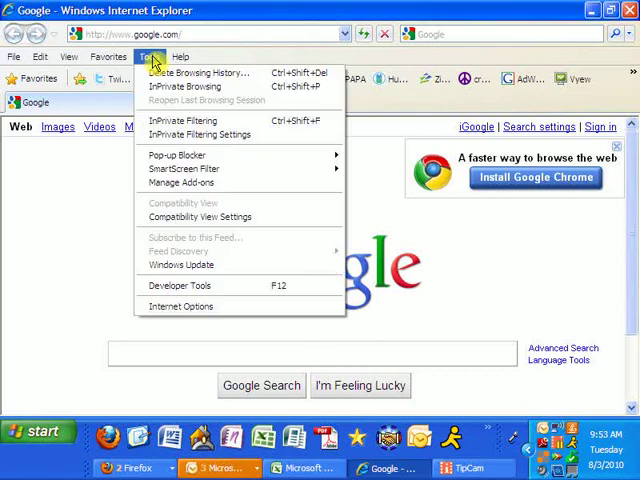
{"action": "mouse_move", "coordinate": [180, 265]}
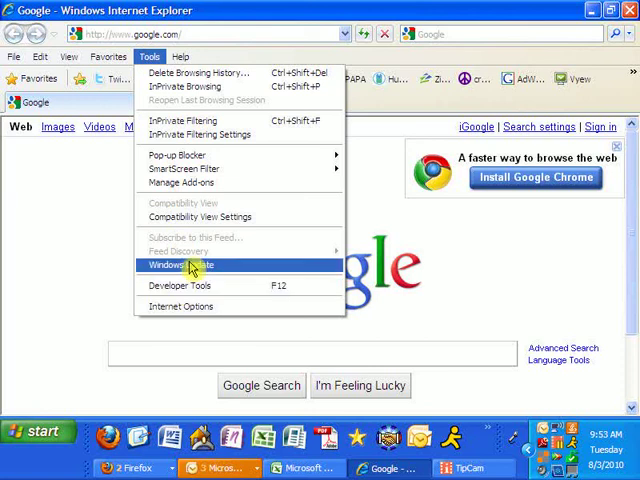
{"action": "left_click", "coordinate": [181, 306]}
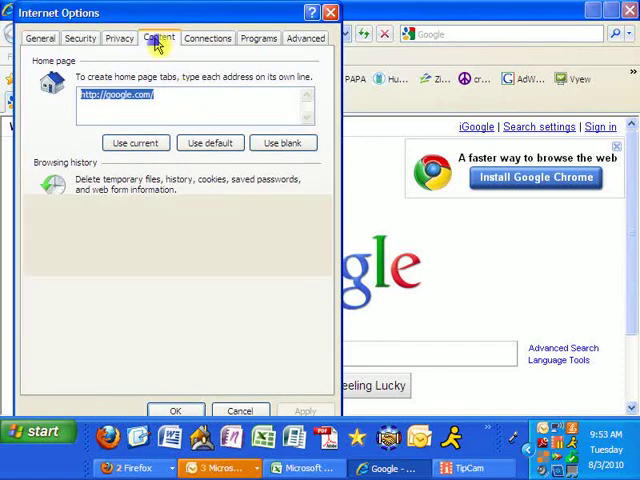
{"action": "left_click", "coordinate": [158, 38]}
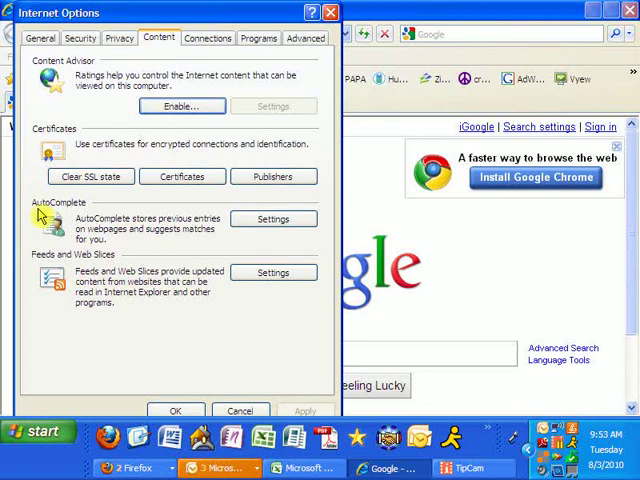
{"action": "mouse_move", "coordinate": [273, 218]}
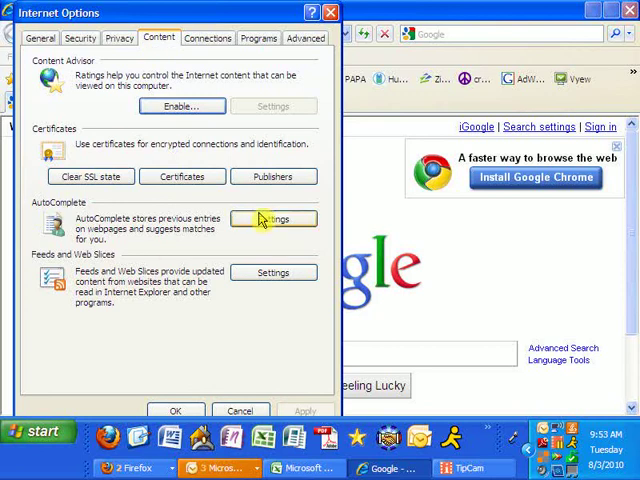
Step: In AutoComplete Settings, enable form user names and passwords with prompting before saving passwords
{"action": "left_click", "coordinate": [273, 219]}
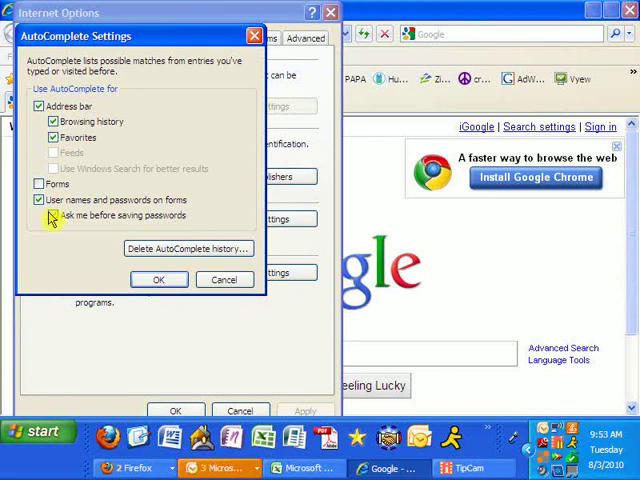
{"action": "left_click", "coordinate": [52, 215]}
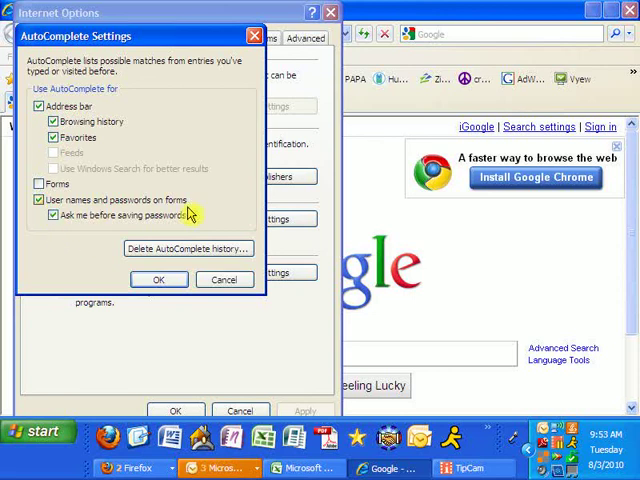
{"action": "mouse_move", "coordinate": [170, 263]}
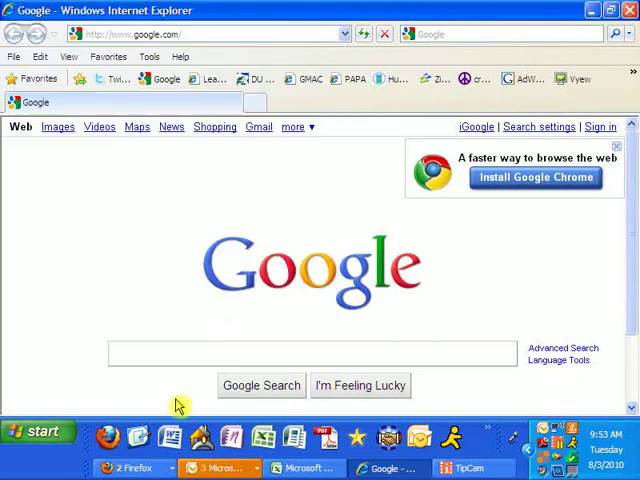
{"action": "mouse_move", "coordinate": [223, 330]}
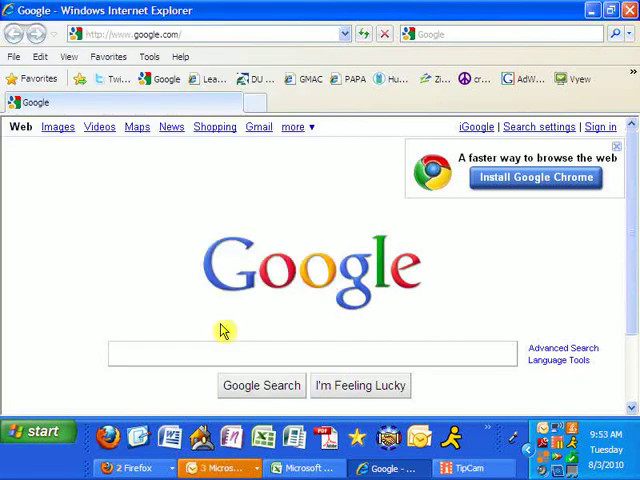